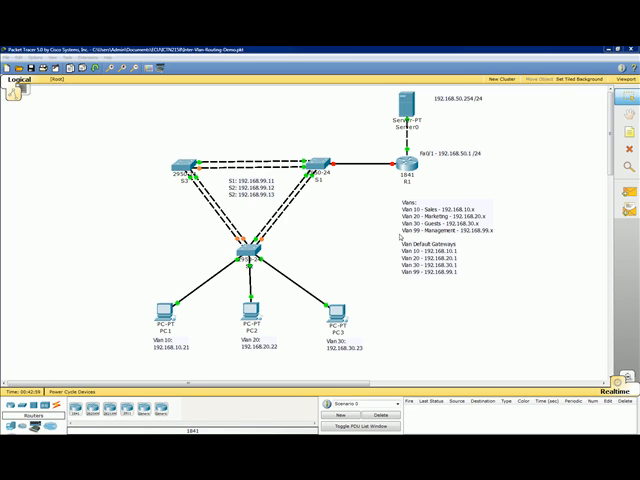
{"action": "mouse_move", "coordinate": [360, 188]}
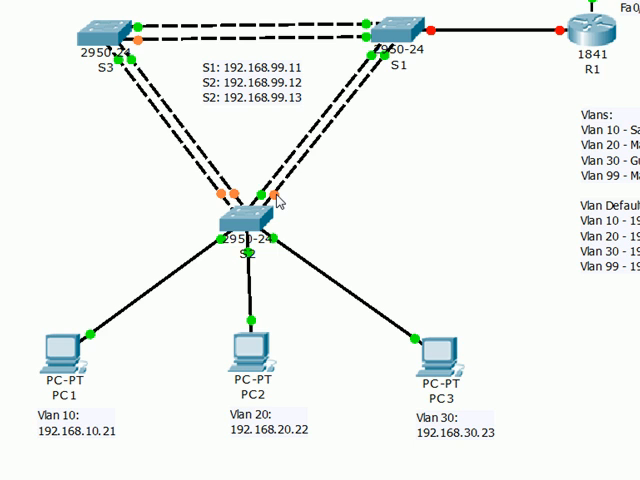
{"action": "mouse_move", "coordinate": [297, 327]}
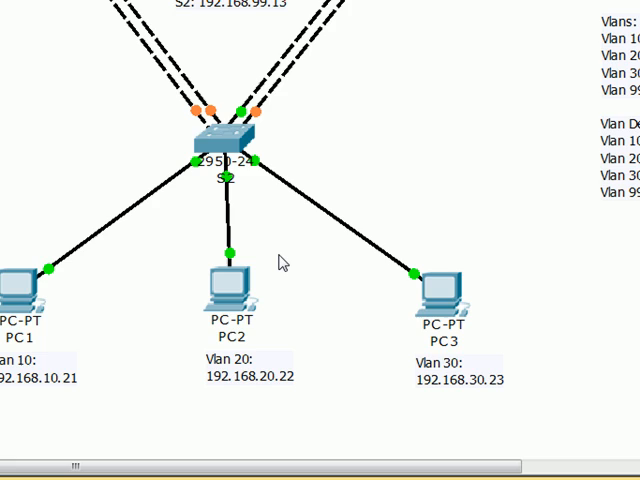
{"action": "mouse_move", "coordinate": [383, 257]}
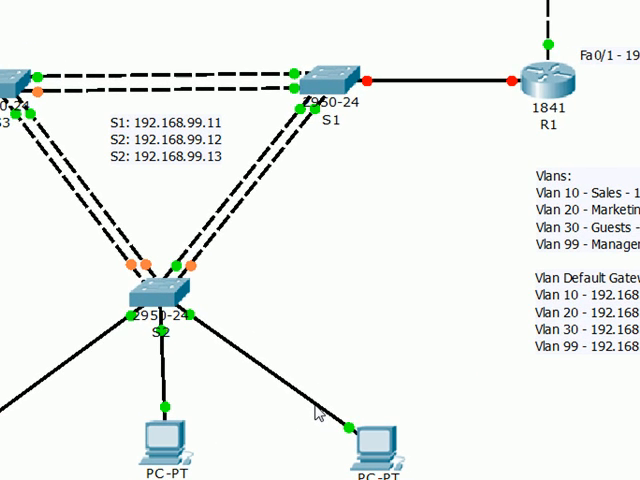
{"action": "mouse_move", "coordinate": [333, 125]}
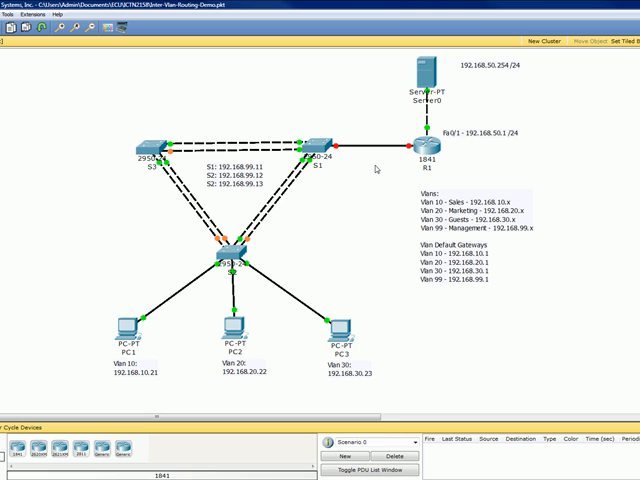
{"action": "mouse_move", "coordinate": [378, 167]}
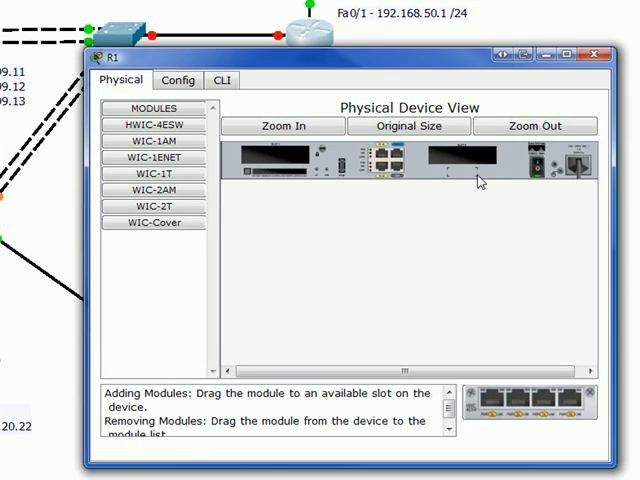
Step: Open R1's CLI, enter enable with a blank password, then configure terminal
{"action": "left_click", "coordinate": [178, 80]}
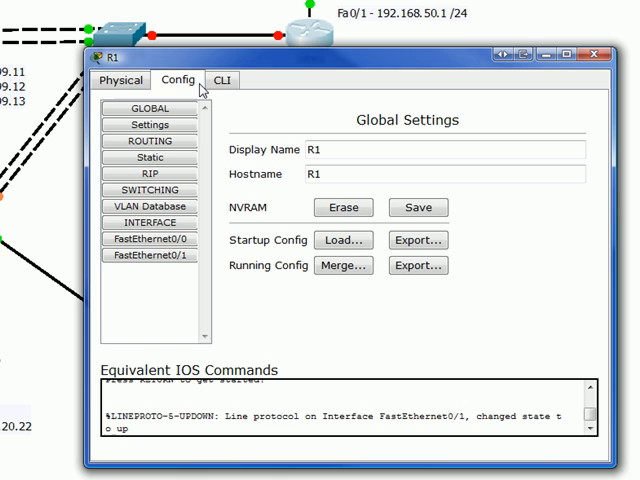
{"action": "left_click", "coordinate": [223, 80]}
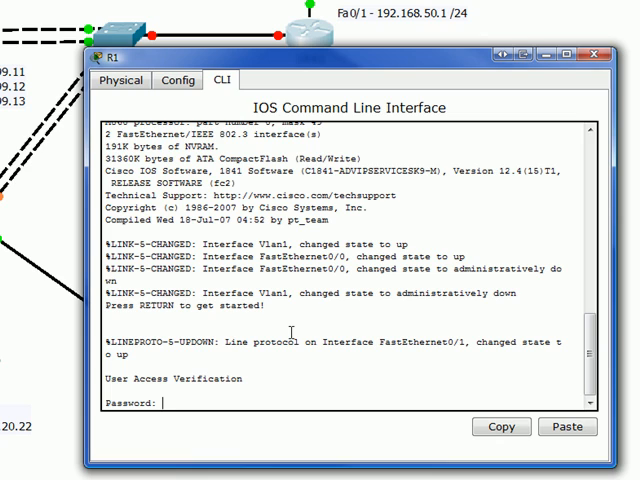
{"action": "type", "text": "enable"}
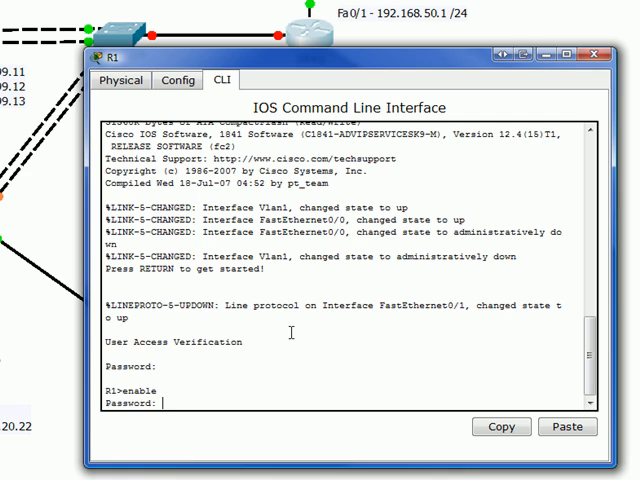
{"action": "key", "text": "Return"}
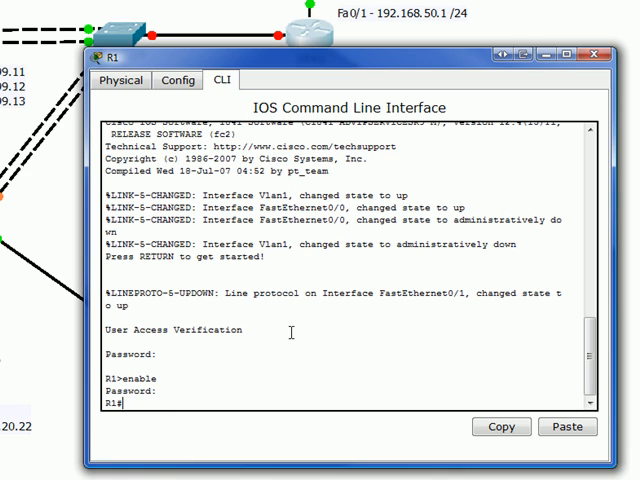
{"action": "key", "text": "Return"}
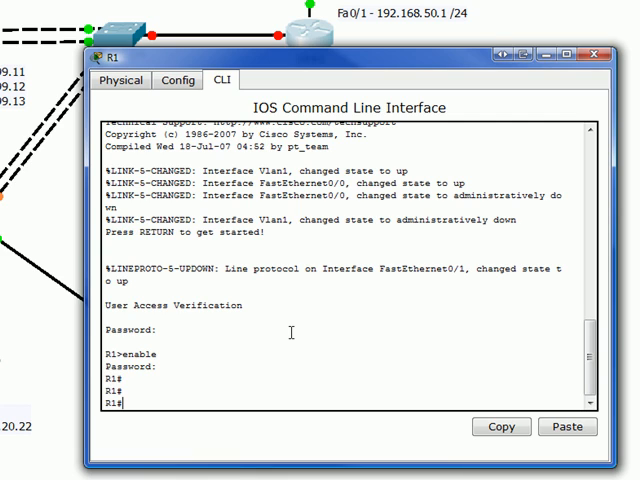
{"action": "type", "text": "configg"}
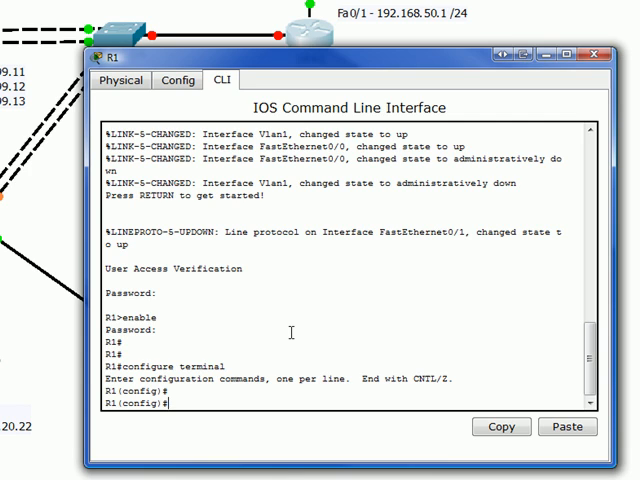
Step: Enter subinterface FastEthernet 0/0.10 after the rejected 'interface 0/0.10' attempt
{"action": "type", "text": "interface"}
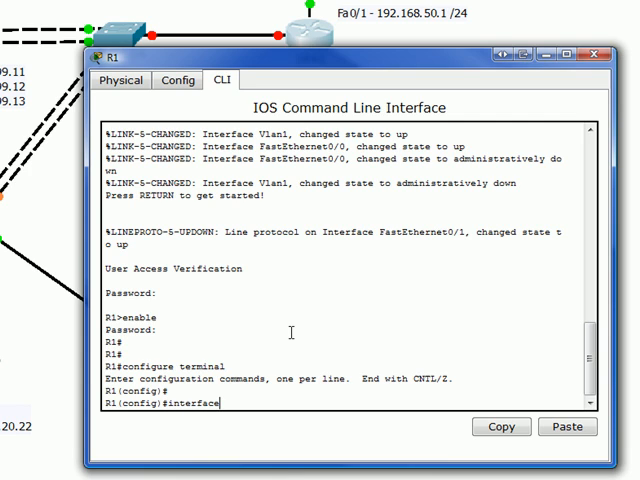
{"action": "type", "text": "0/0"}
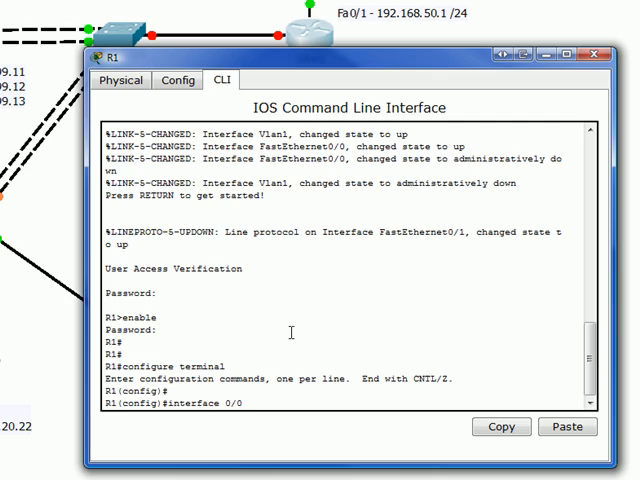
{"action": "type", "text": ".10"}
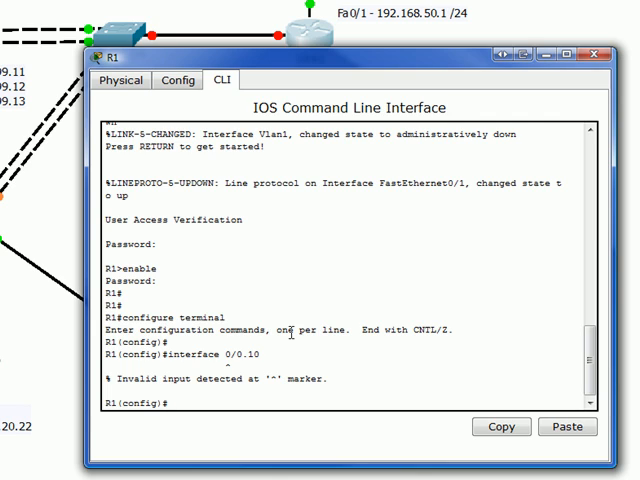
{"action": "type", "text": "i"}
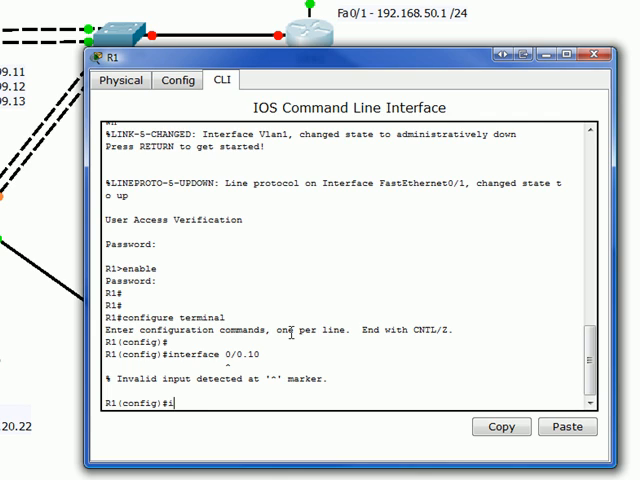
{"action": "type", "text": "nterface fa 0/0.10"}
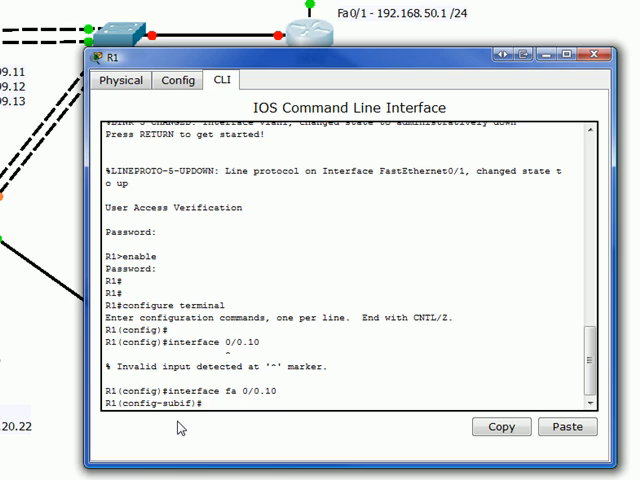
Step: Set subinterface 0/0.10 to encapsulation dot1q 10
{"action": "type", "text": "e"}
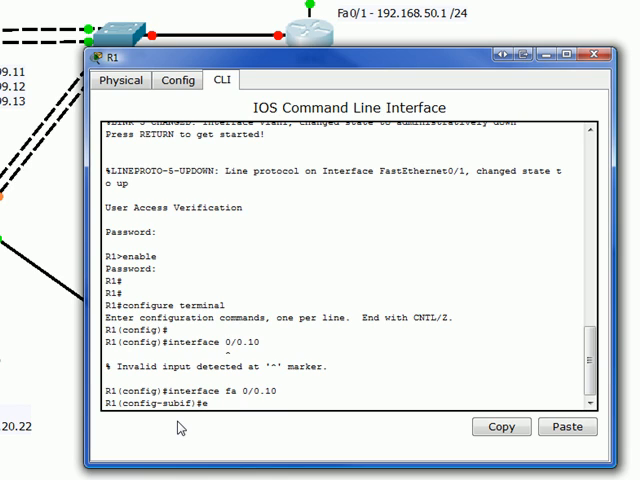
{"action": "type", "text": "ncapsulati"}
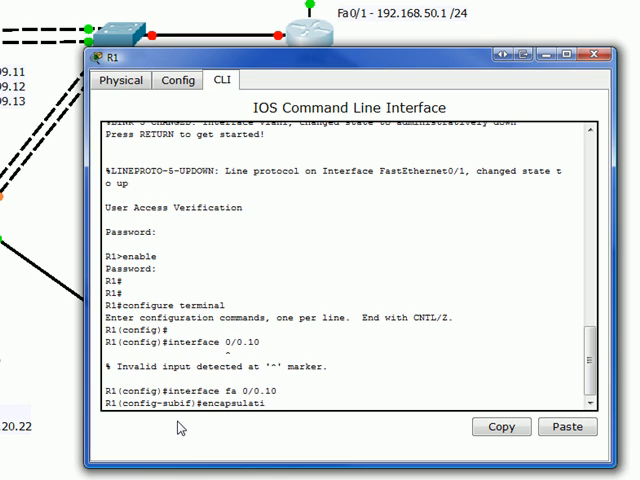
{"action": "type", "text": "on"}
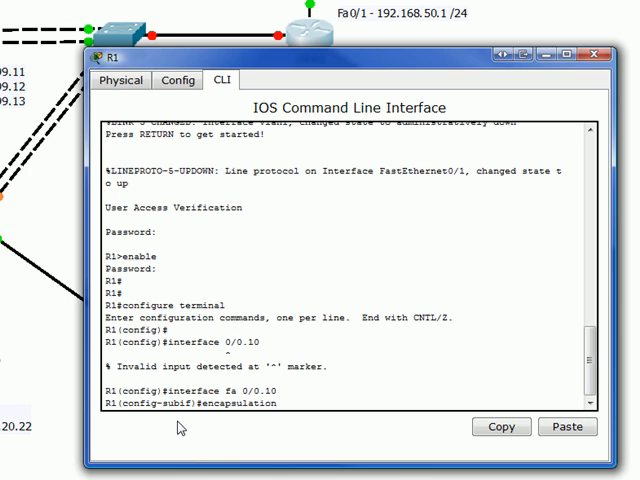
{"action": "type", "text": "dot1q"}
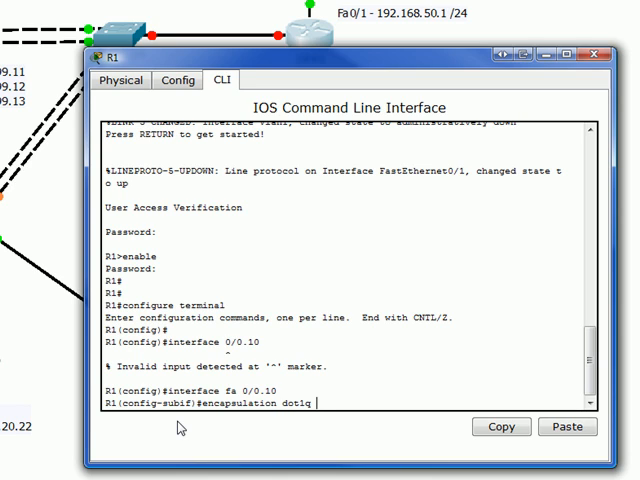
{"action": "type", "text": "10"}
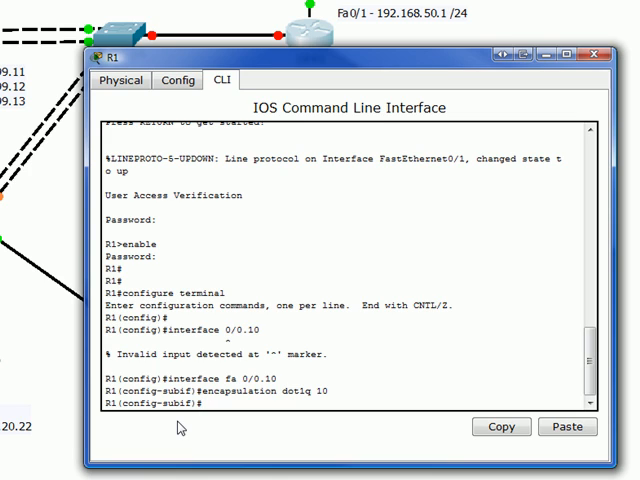
Step: Explore encap help with a repeated dot1q 10 command, discarding it unexecuted
{"action": "type", "text": "encap"}
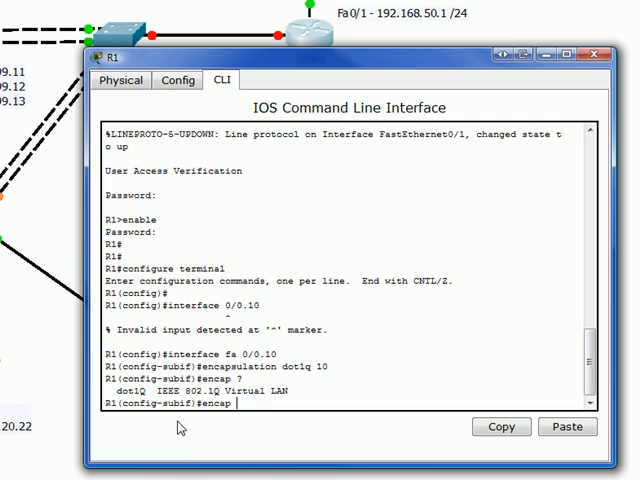
{"action": "type", "text": "dot1q"}
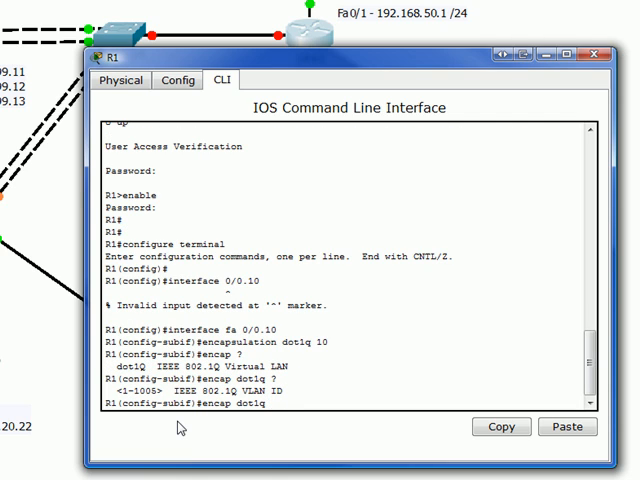
{"action": "type", "text": "10"}
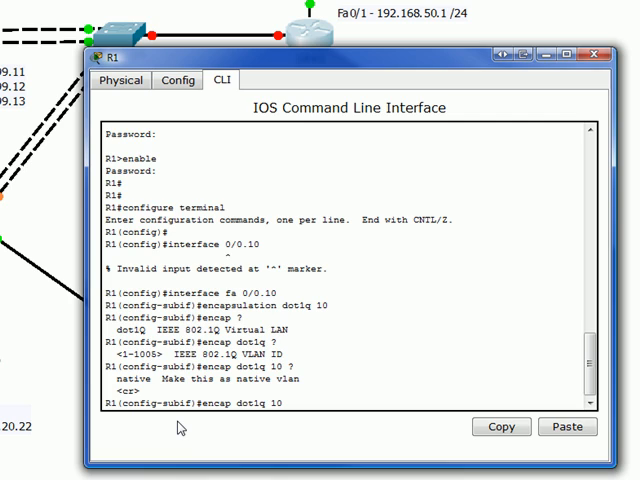
{"action": "key", "text": "Return"}
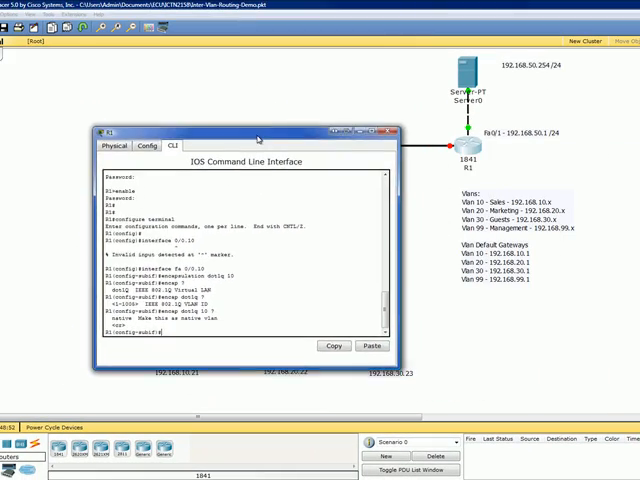
Step: Move R1's window aside, give 0/0.10 address 192.168.10.1 255.255.255.0, and exit
{"action": "left_click_drag", "start_coordinate": [255, 132], "coordinate": [205, 72]}
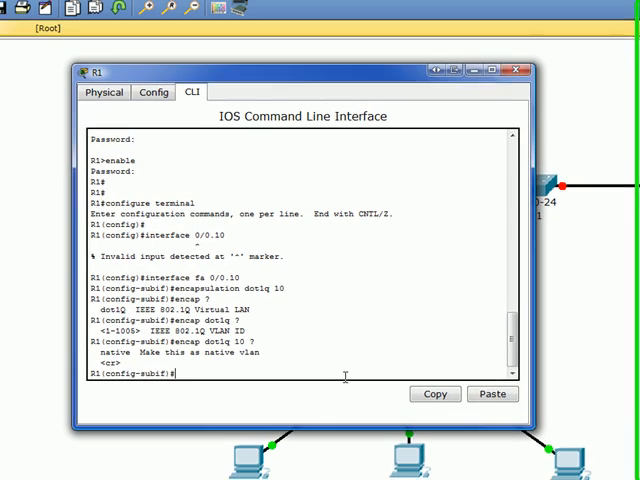
{"action": "type", "text": "ip"}
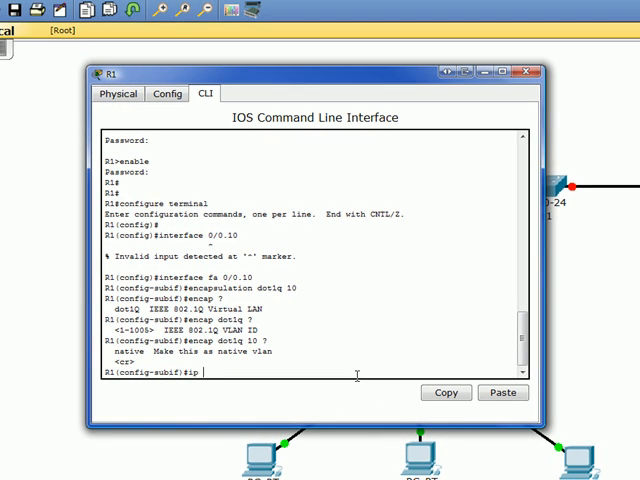
{"action": "type", "text": "address 192.168.10.1 255.255.255.0"}
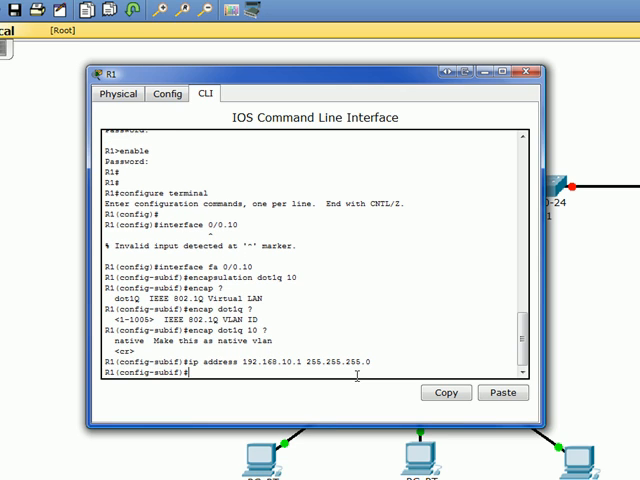
{"action": "type", "text": "exit"}
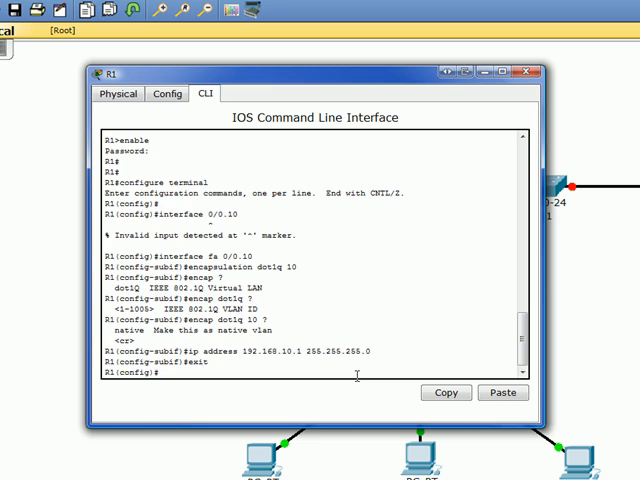
{"action": "type", "text": "int fa 0/0.20"}
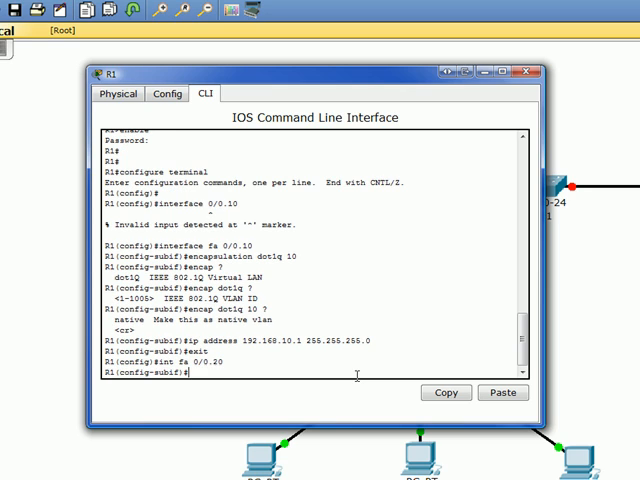
Step: Assign subinterface 0/0.20 the address 192.168.20.1 255.255.255.0
{"action": "type", "text": "encap dot1q 20"}
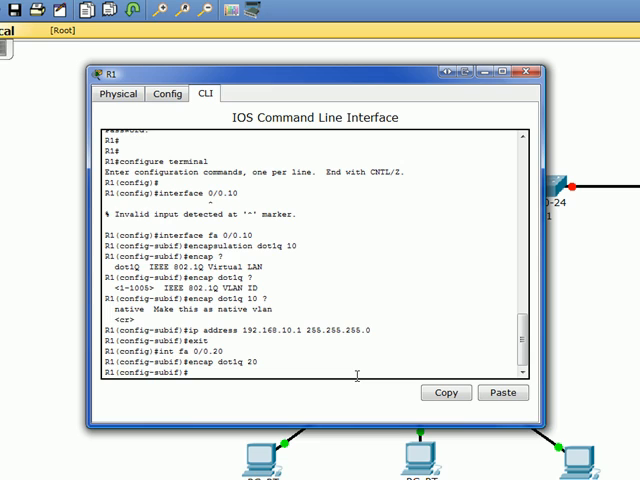
{"action": "type", "text": "ip address 1"}
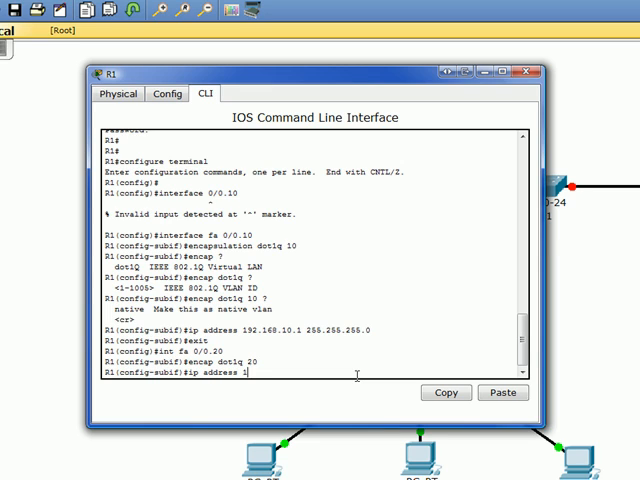
{"action": "type", "text": "92.168.20.1 255.2"}
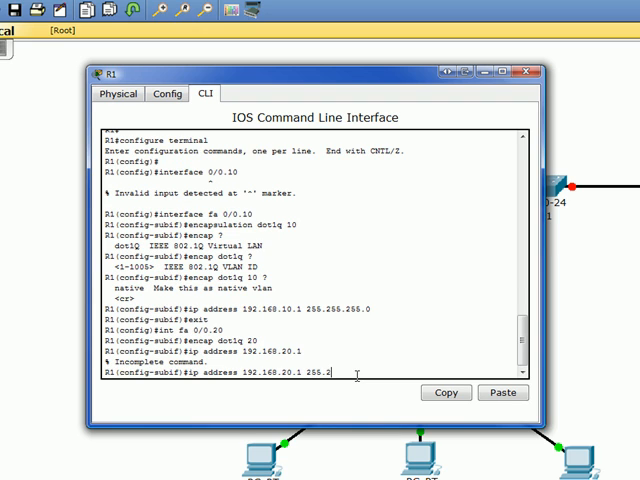
{"action": "type", "text": "55."}
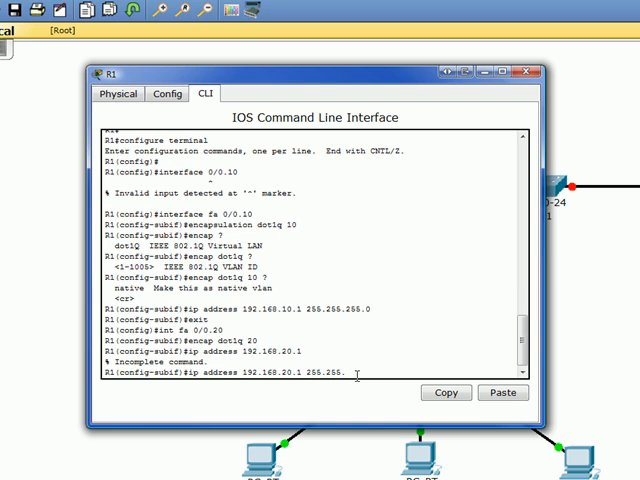
{"action": "key", "text": "Return"}
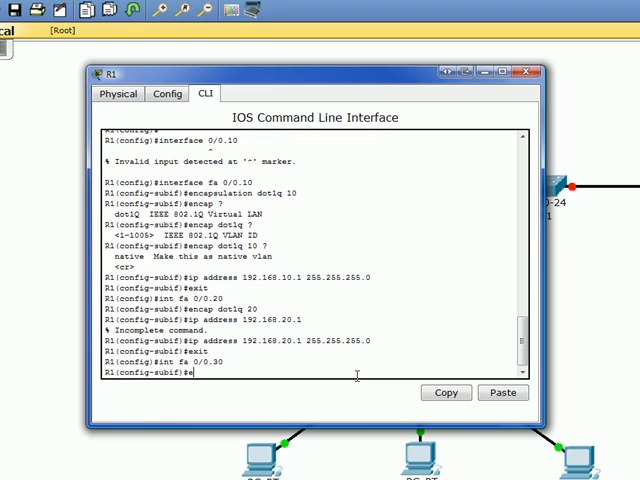
Step: Configure subinterface 0/0.30 with dot1q 30 and address 192.168.30.1 255.255.255.0
{"action": "type", "text": "ncap dot1"}
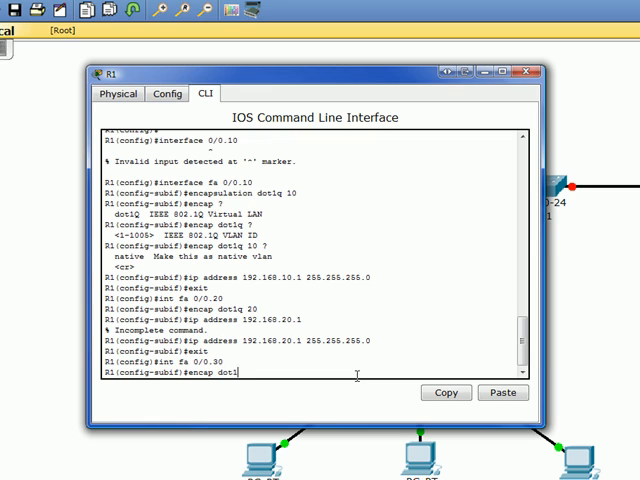
{"action": "type", "text": "q 30"}
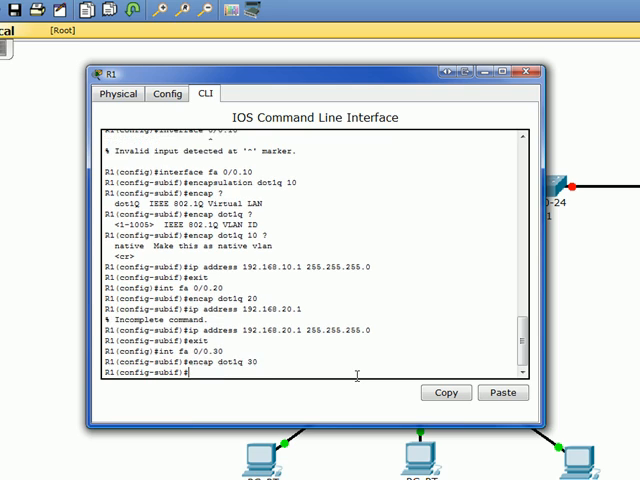
{"action": "type", "text": "ip add 192."}
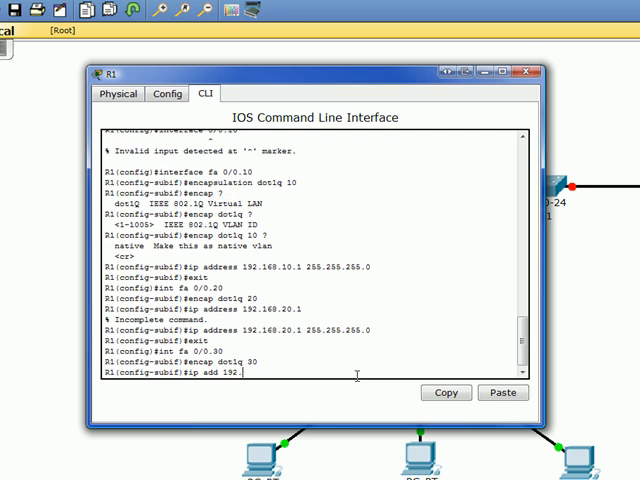
{"action": "type", "text": "168.30.1 255.255.255.0"}
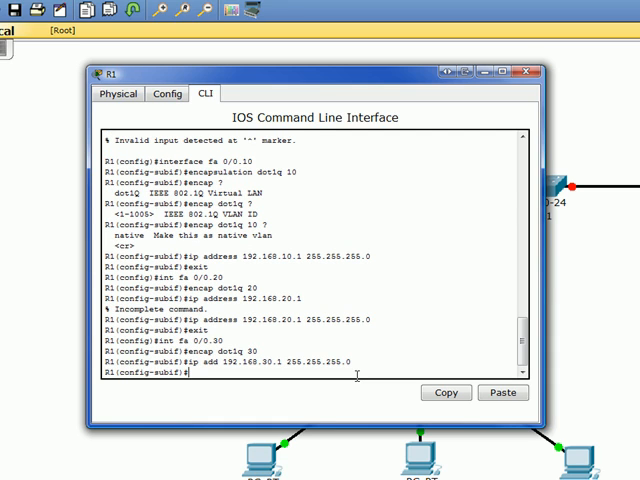
{"action": "type", "text": "exit"}
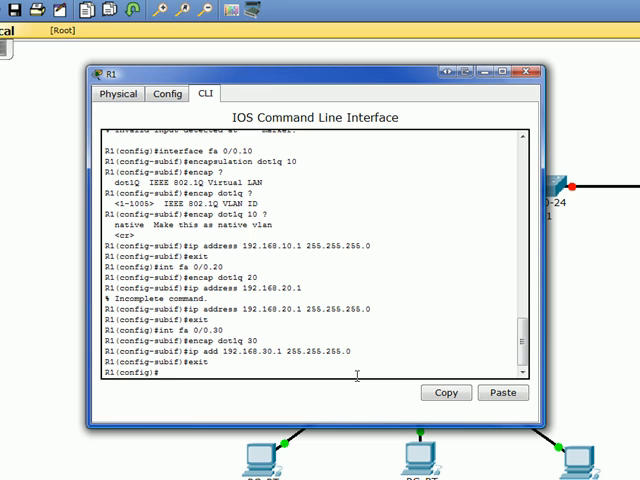
Step: Create subinterface 0/0.99 with dot1q 99 native and address 192.168.99.1 255.255.255.0
{"action": "type", "text": "int fa 0/0.99"}
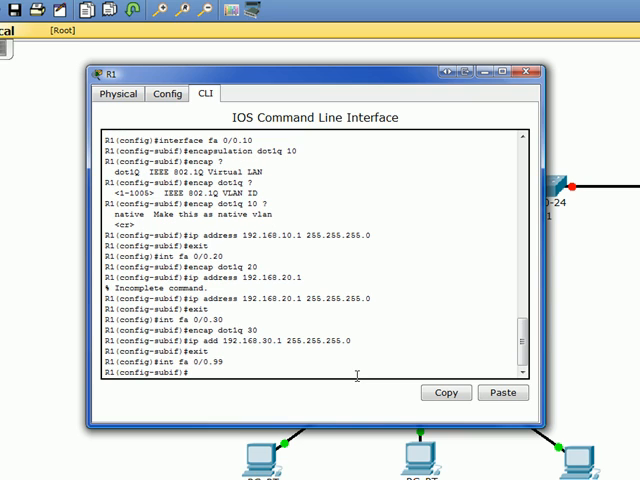
{"action": "type", "text": "encap dot"}
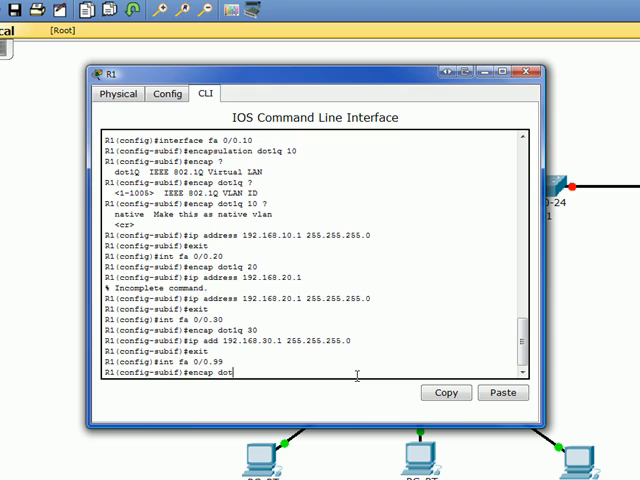
{"action": "type", "text": "1q 99"}
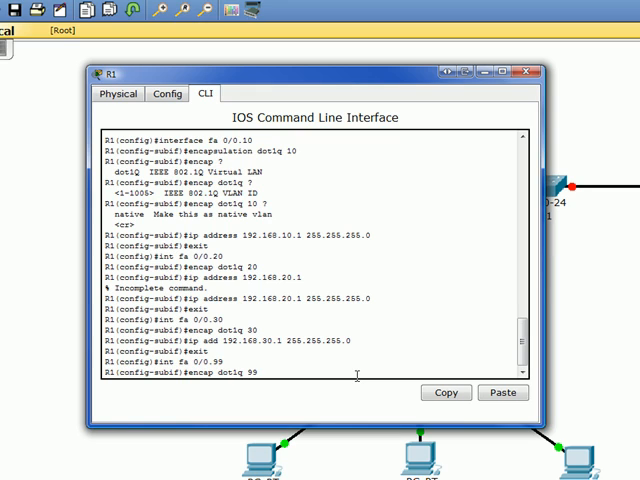
{"action": "type", "text": "native"}
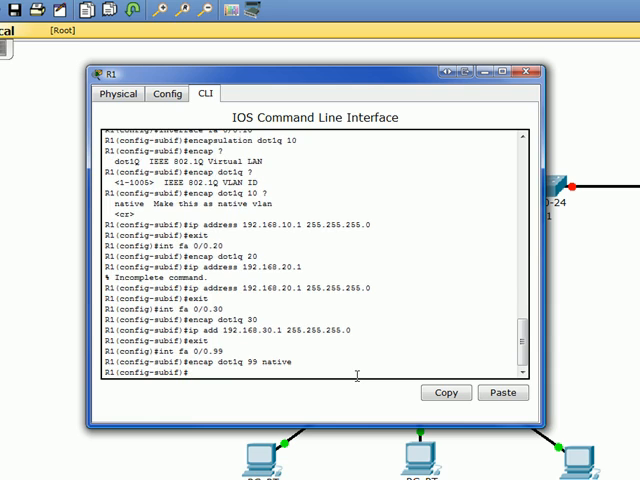
{"action": "type", "text": "ip a"}
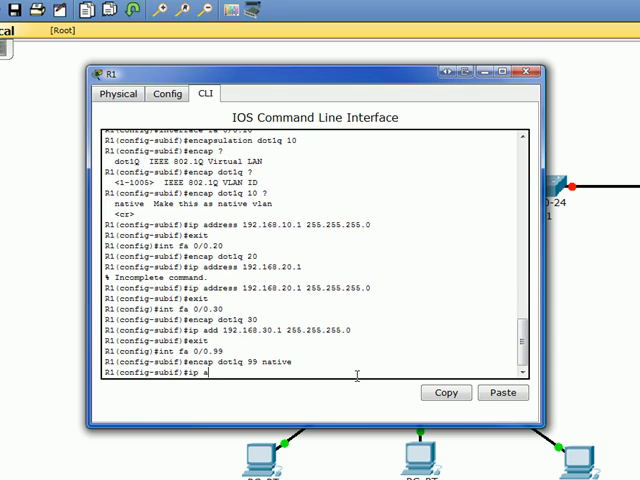
{"action": "type", "text": "dd 192.168.9"}
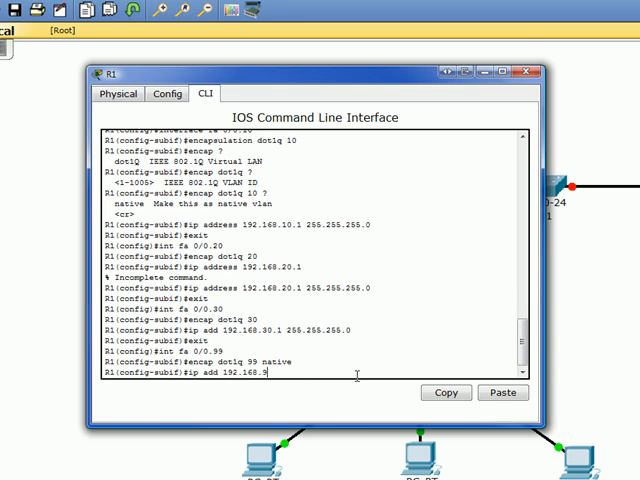
{"action": "type", "text": "9.1 2"}
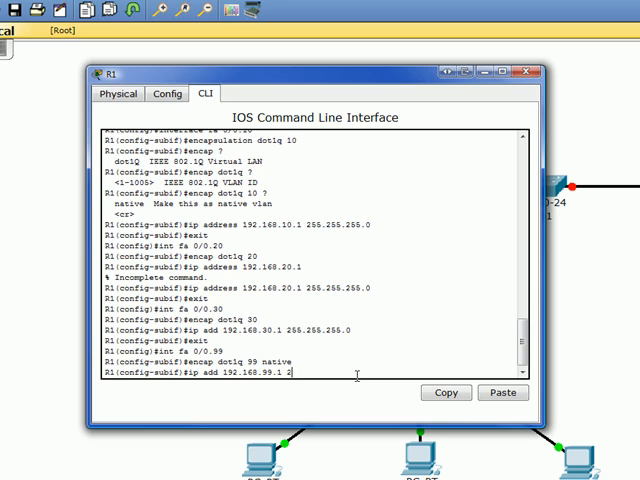
{"action": "type", "text": "55.255.255.0"}
{"action": "type", "text": "int fa 0/0"}
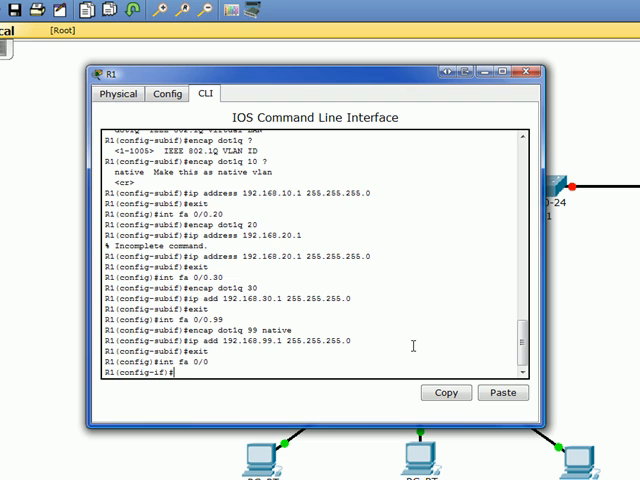
Step: Run no shutdown on FastEthernet 0/0 so it and its subinterfaces come up
{"action": "type", "text": "no shutdown"}
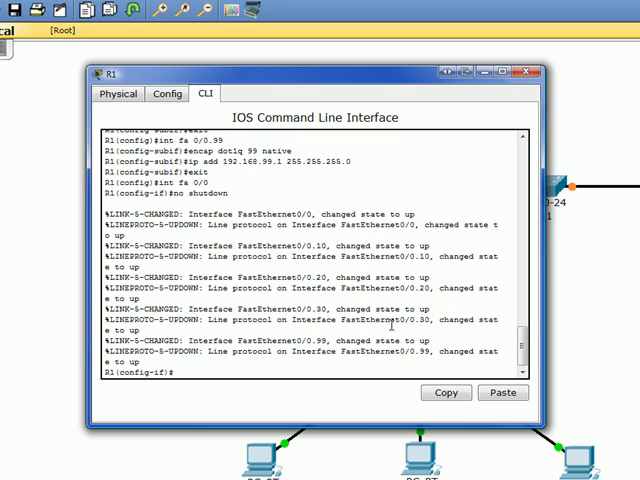
{"action": "mouse_move", "coordinate": [464, 349]}
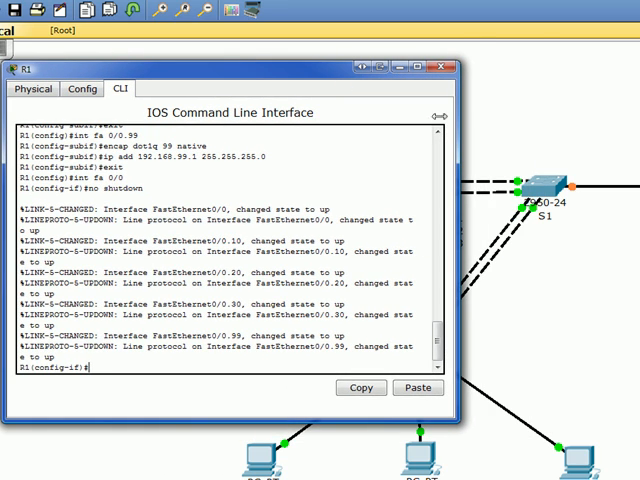
{"action": "mouse_move", "coordinate": [585, 196]}
{"action": "type", "text": "e"}
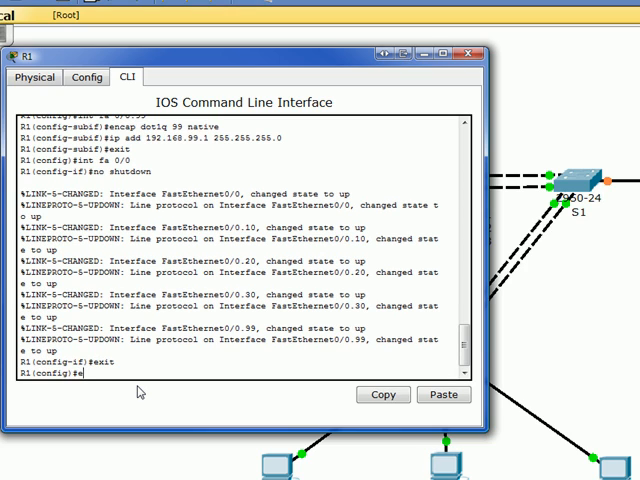
Step: Save the running config with copy run start, then close R1's window
{"action": "type", "text": "xit"}
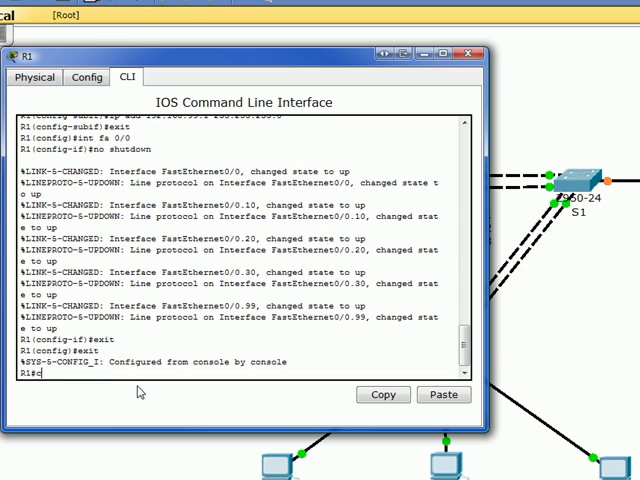
{"action": "type", "text": "copy run start"}
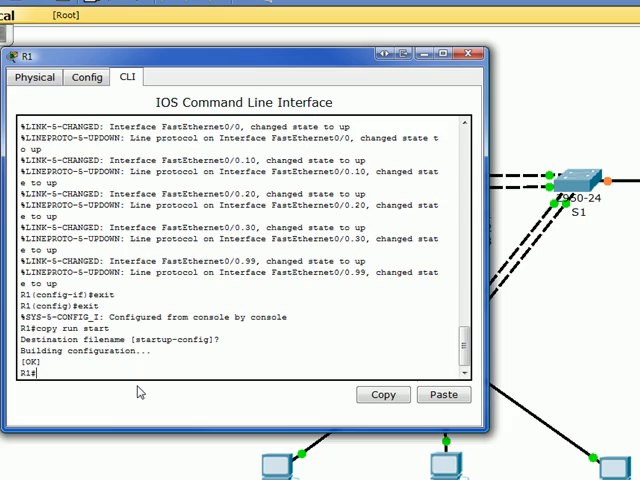
{"action": "left_click", "coordinate": [472, 56]}
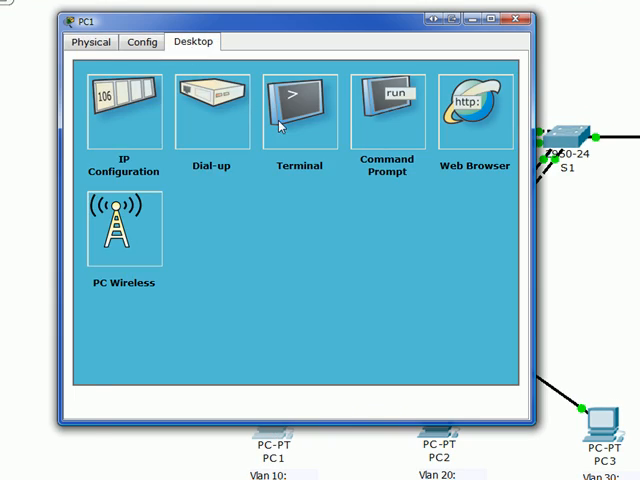
Step: From PC1's Command Prompt, ping 192.168.50.254
{"action": "left_click", "coordinate": [387, 110]}
{"action": "type", "text": "ping"}
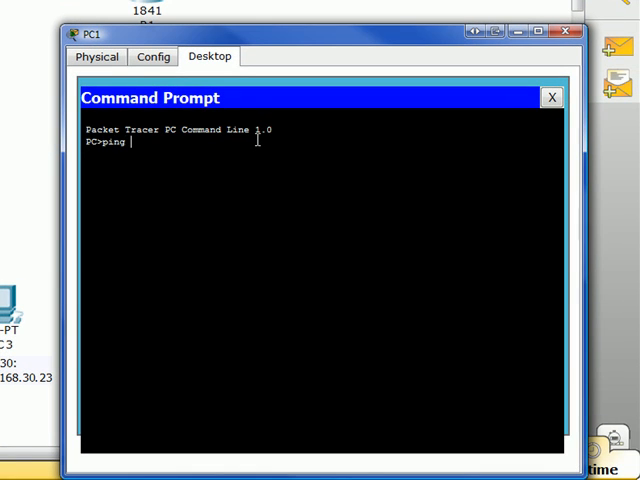
{"action": "type", "text": "192.168."}
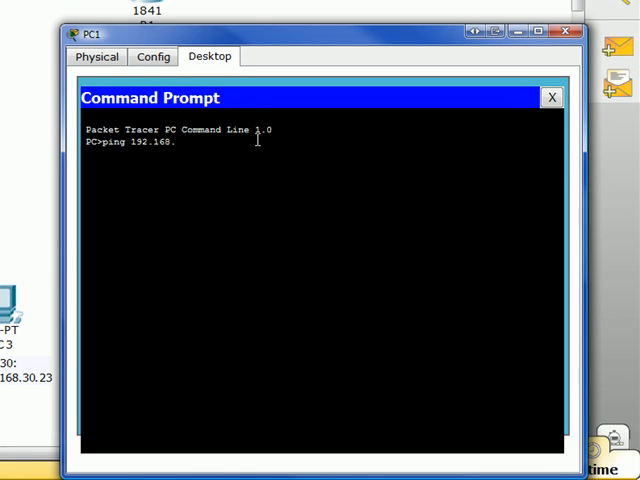
{"action": "type", "text": "50."}
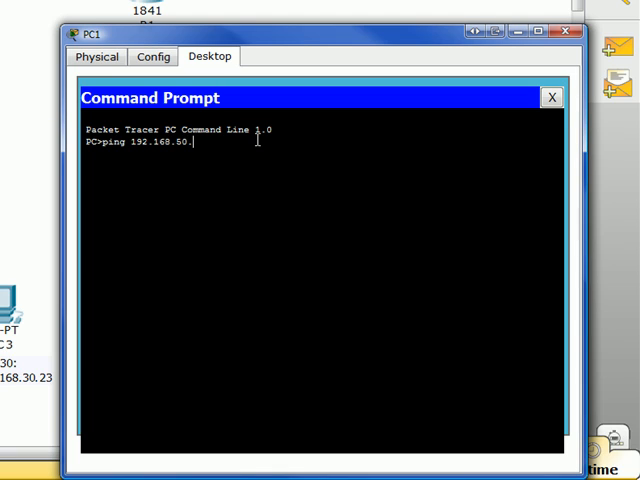
{"action": "key", "text": "Return"}
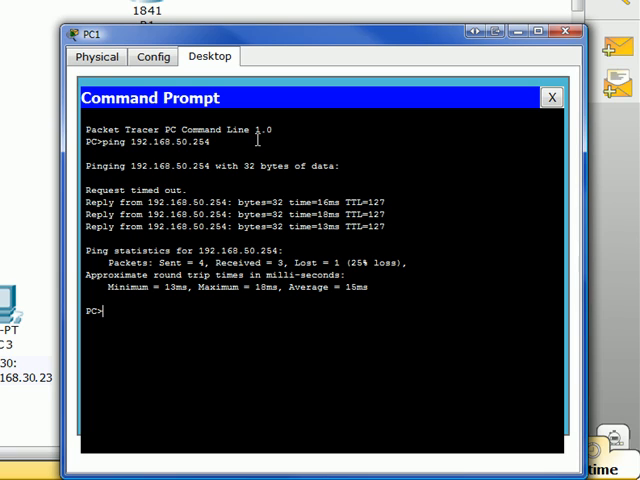
Step: Ping 192.168.30.23 from PC1
{"action": "type", "text": "ping 192.168.50"}
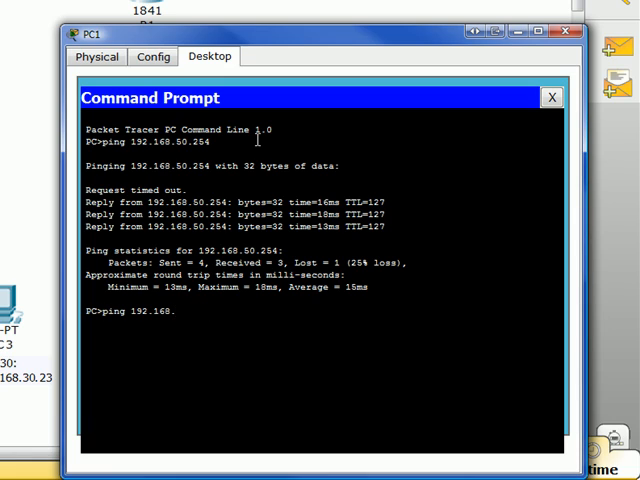
{"action": "type", "text": "30."}
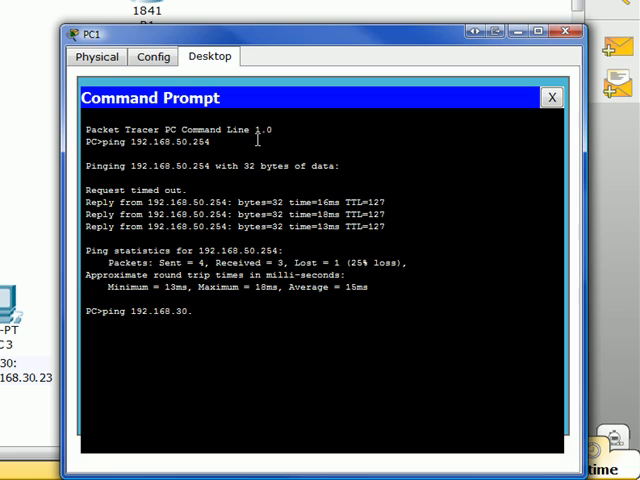
{"action": "key", "text": "Return"}
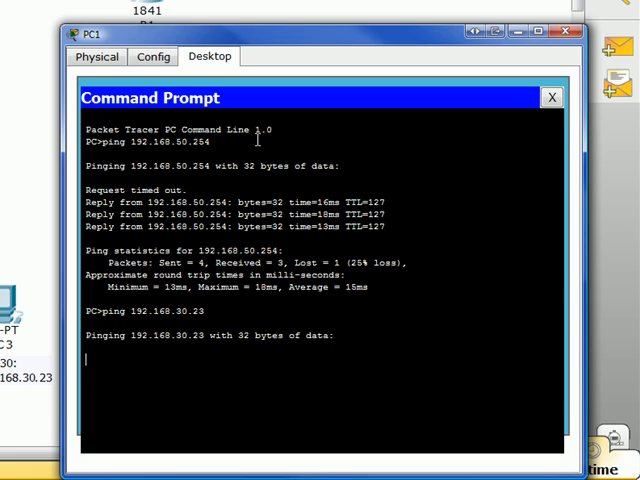